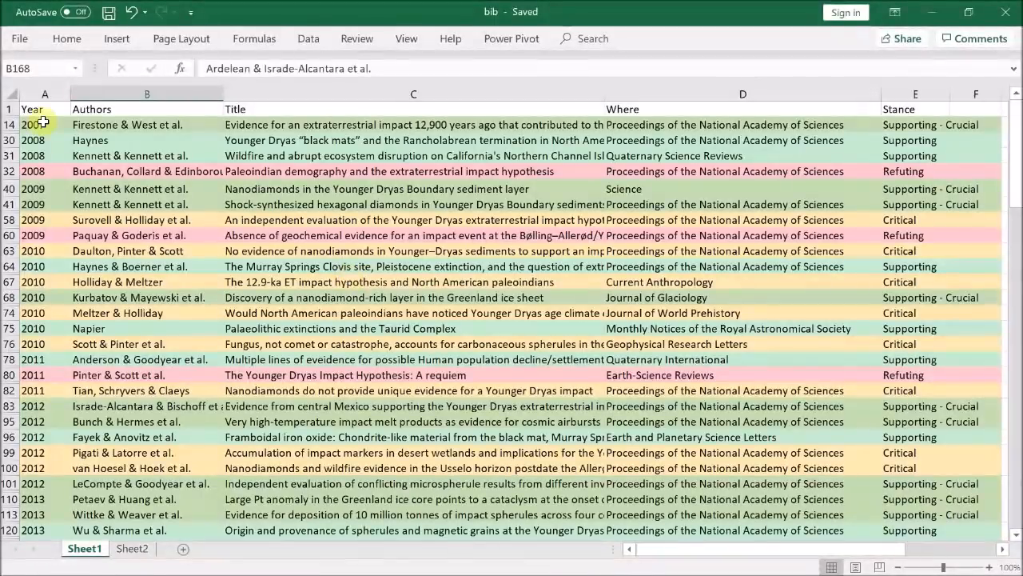
Step: Select the 2007 Firestone & West paper, then step through the 2008 Buchanan and 2009 entries
click(40, 124)
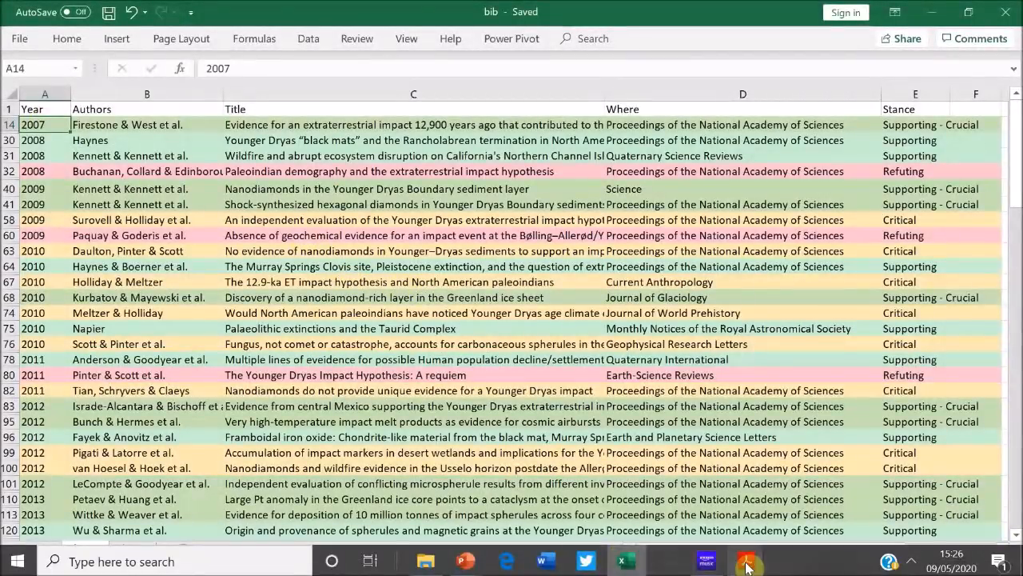
click(746, 560)
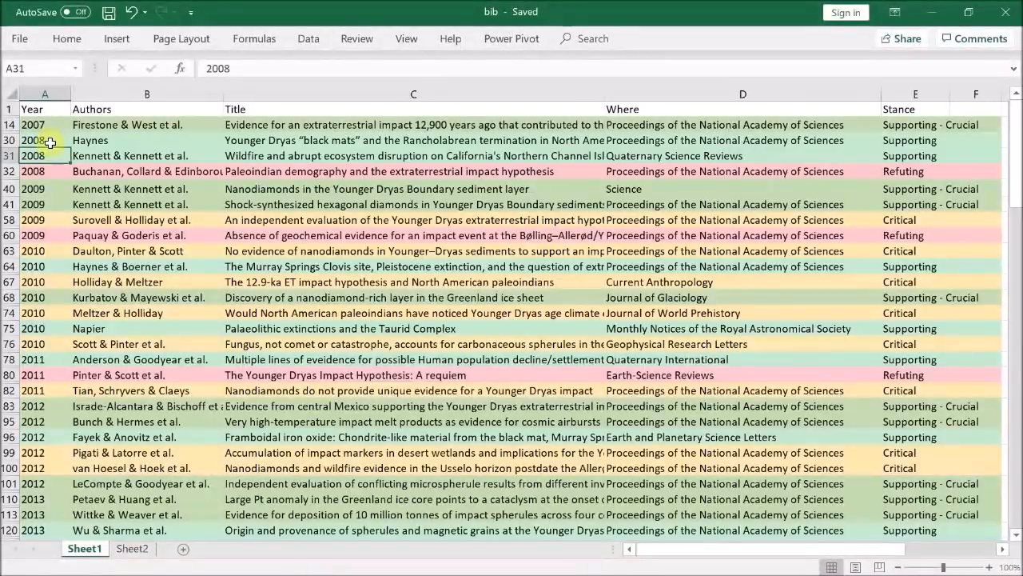
click(44, 171)
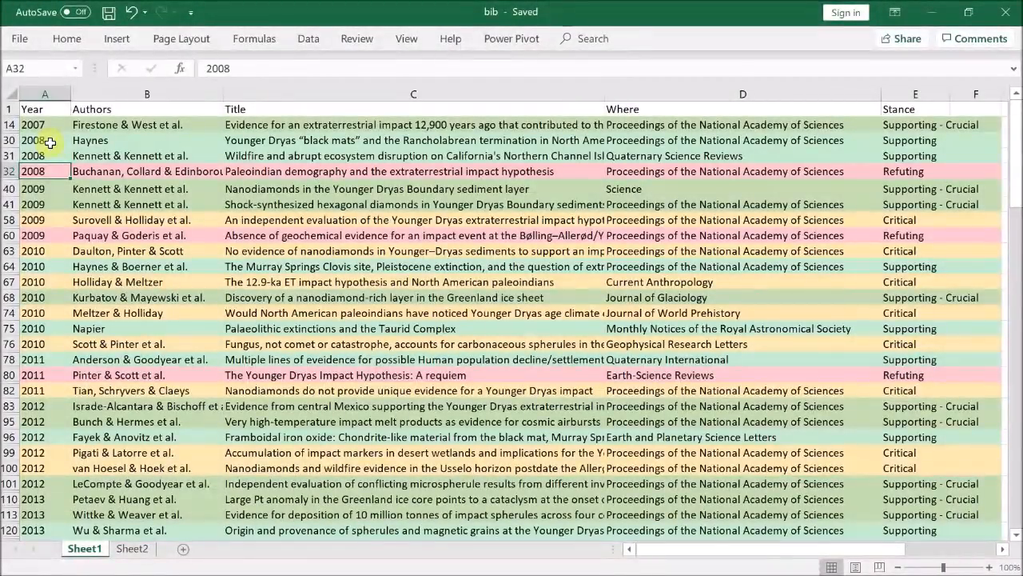
click(45, 189)
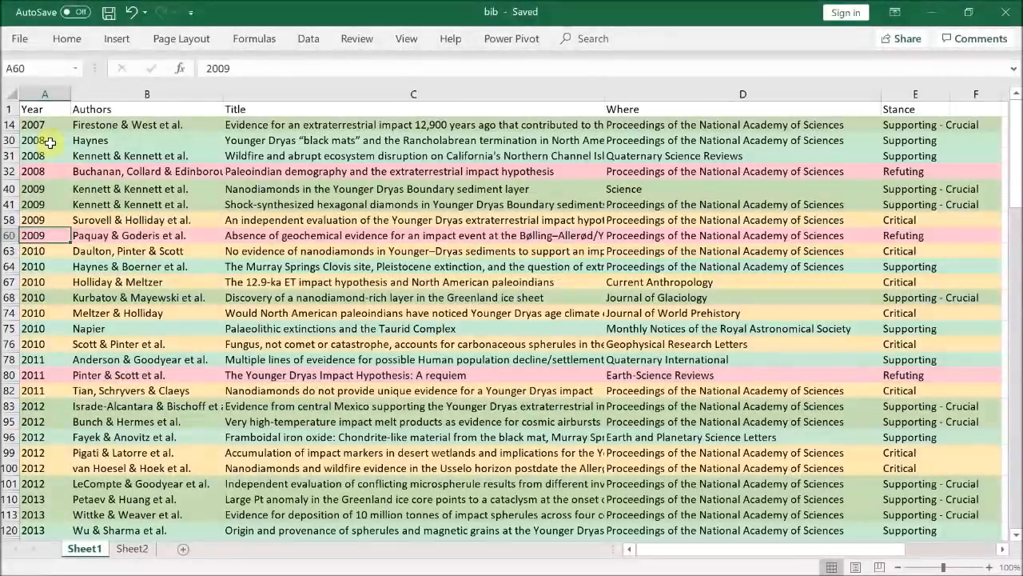
Step: Move on to the 2010 papers and down to the 2012 Bunch & Hermes and LeCompte & Goodyear entries
click(44, 250)
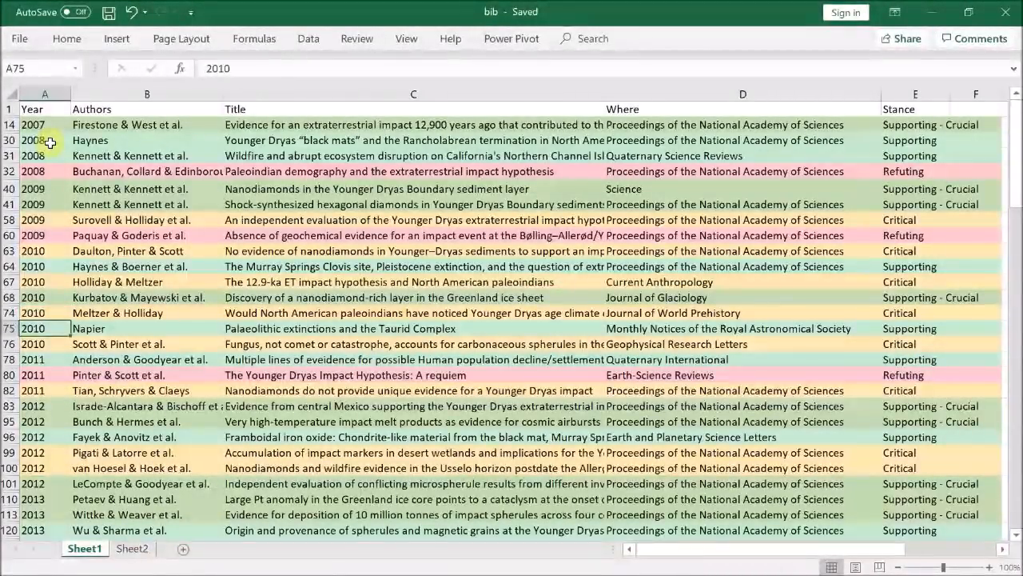
mouse_move(168, 100)
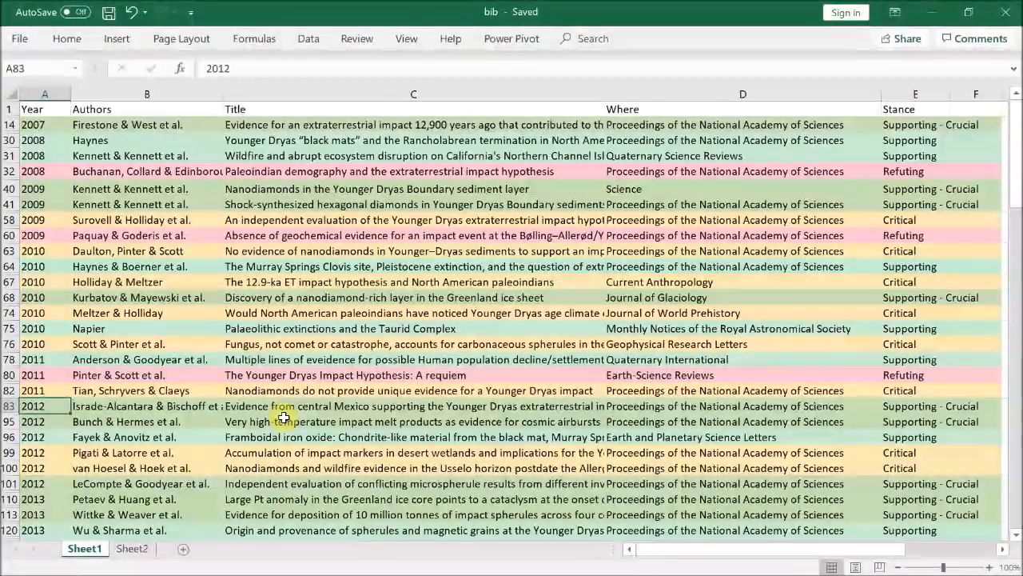
click(44, 421)
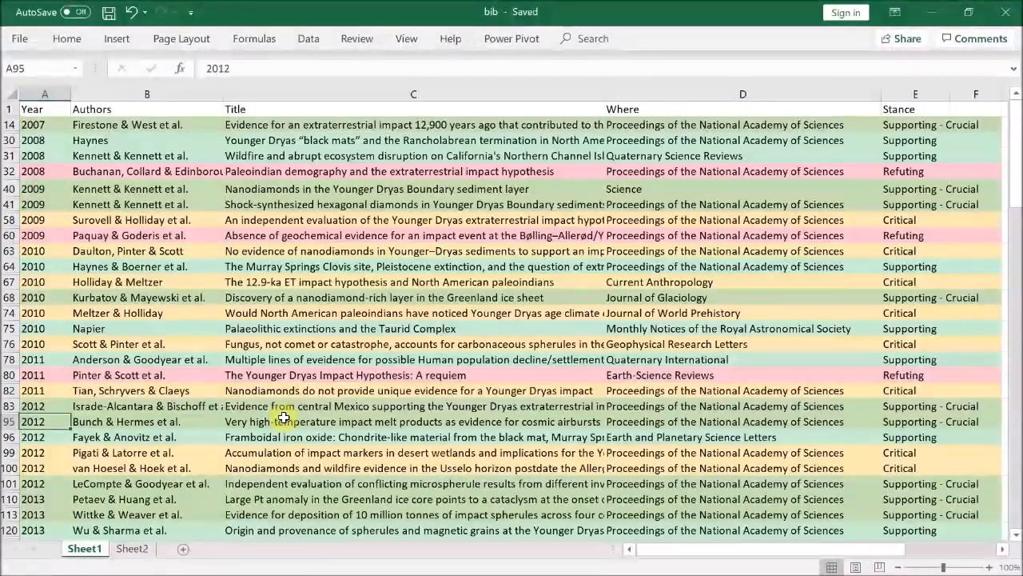
key(Down)
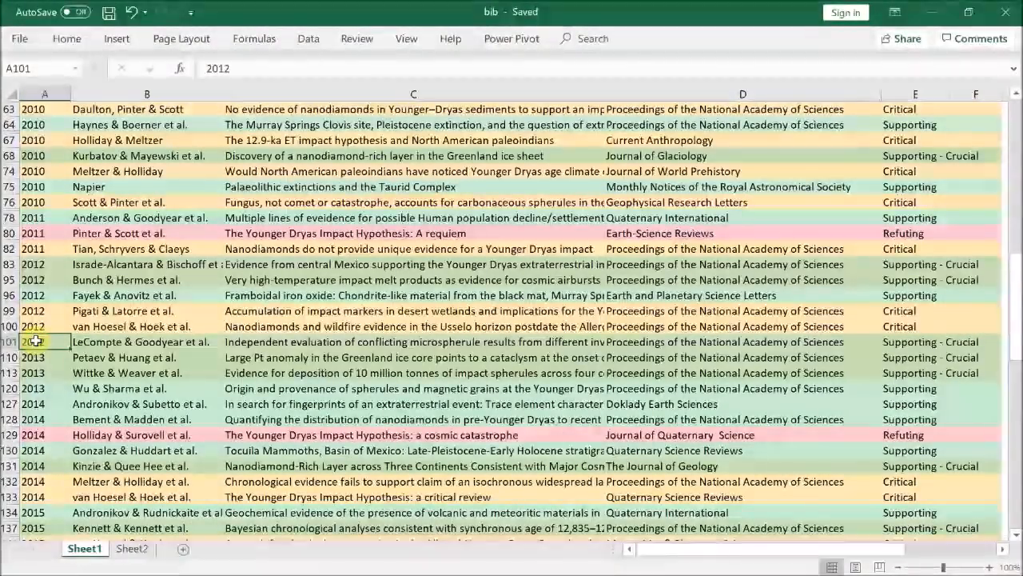
click(76, 13)
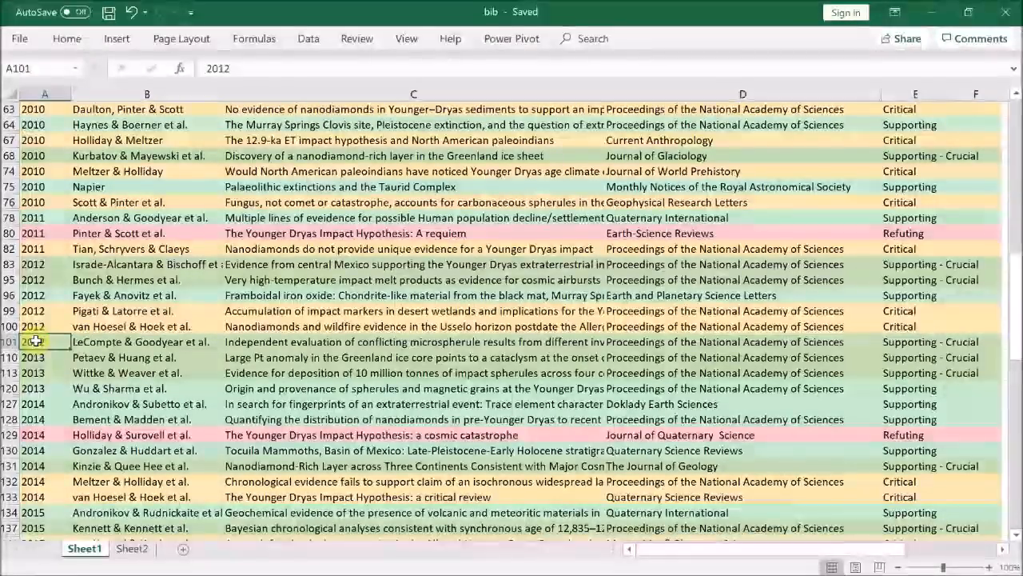
Step: Bring up the Wittke 2013 impact spherules PDF and read down to the Fig. 1 YDB field map
click(39, 373)
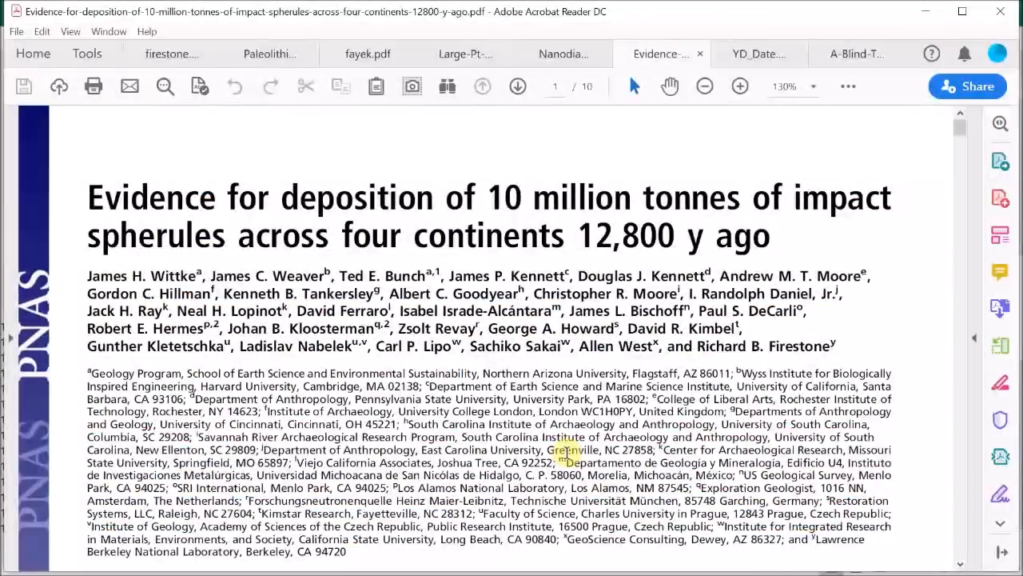
scroll(down, 3)
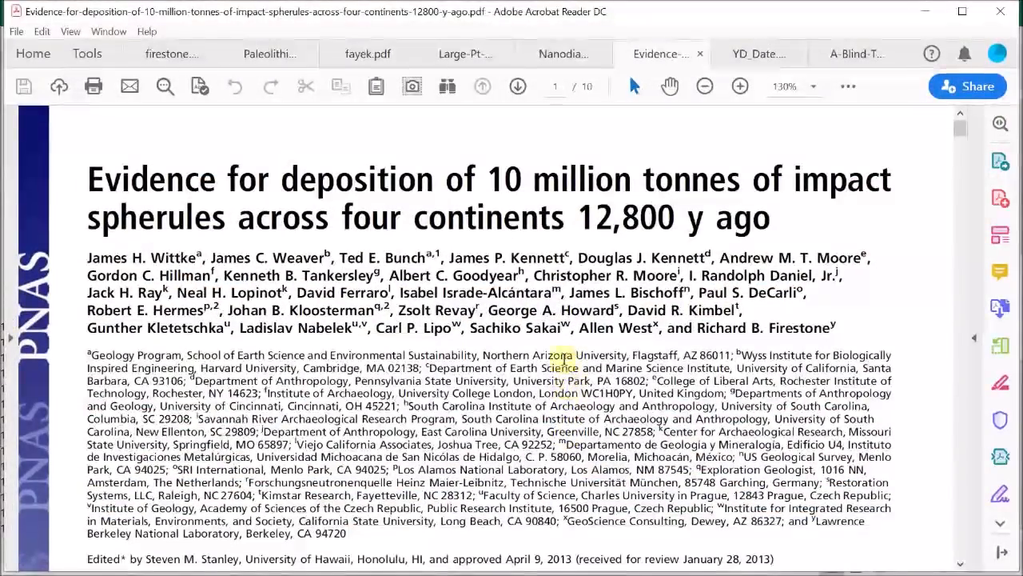
scroll(down, 3)
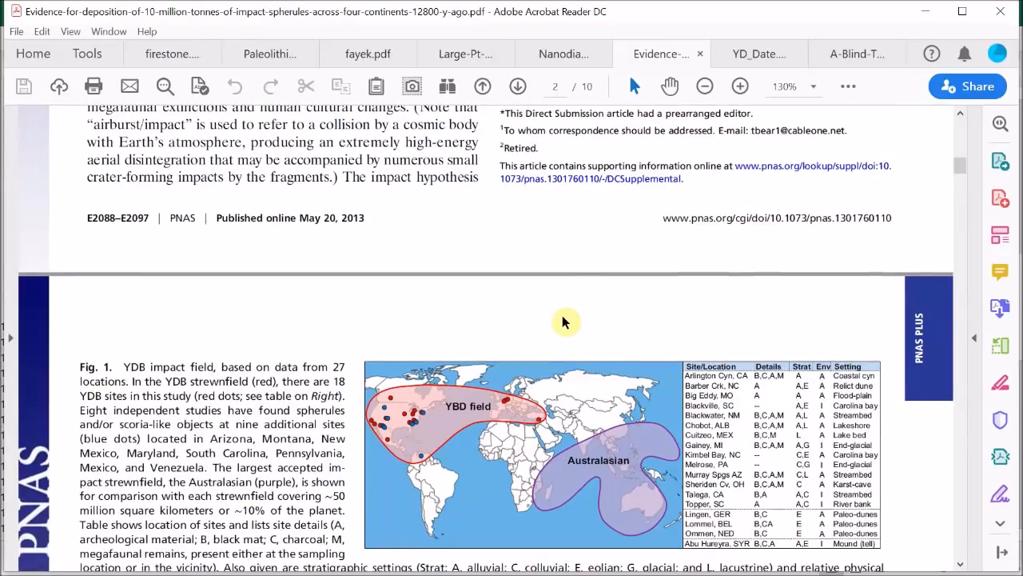
scroll(down, 3)
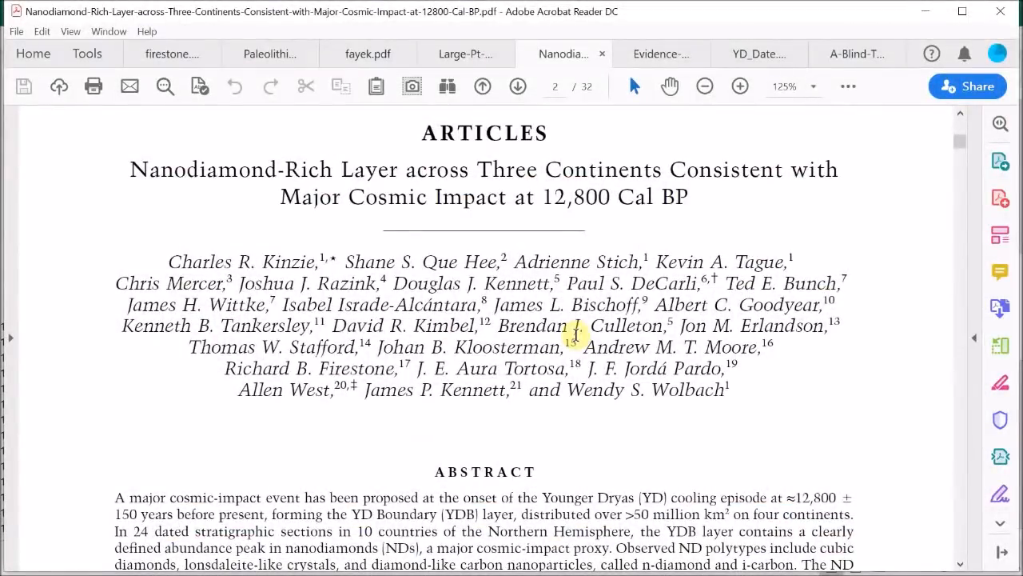
Step: Read down the Kinzie nanodiamond paper past the abstract to the per-site depth-profile figure
scroll(down, 3)
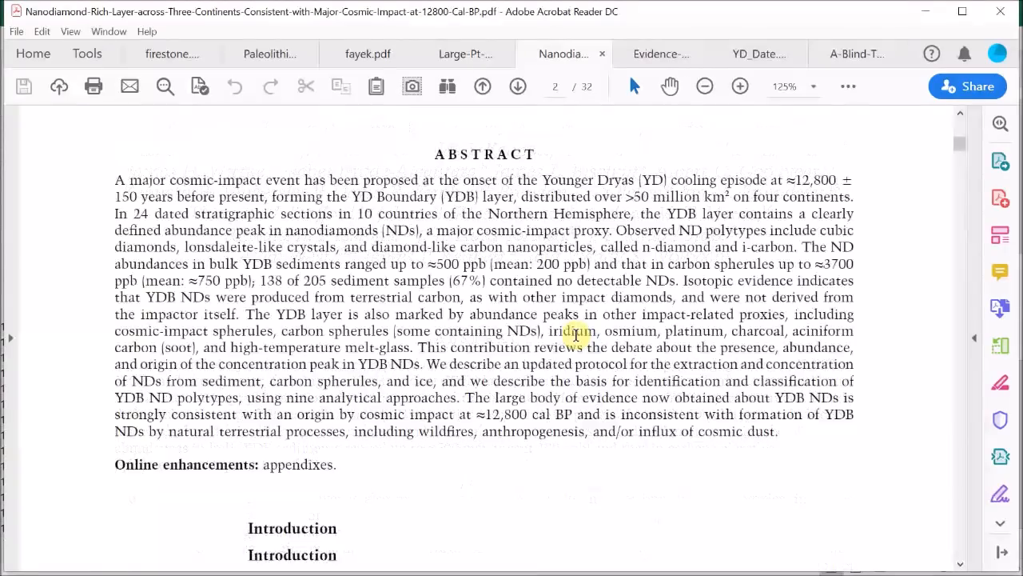
scroll(down, 3)
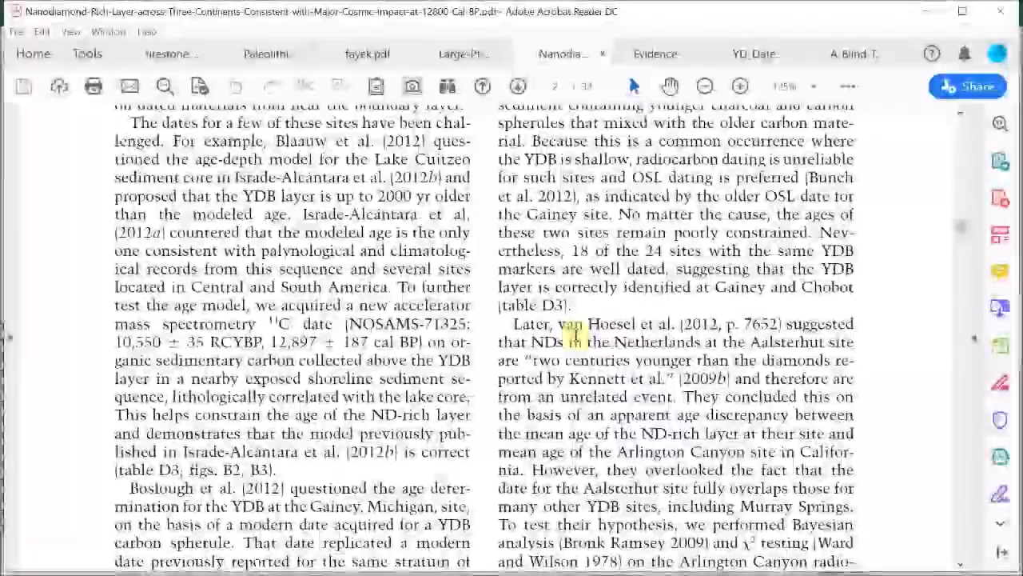
scroll(down, 3)
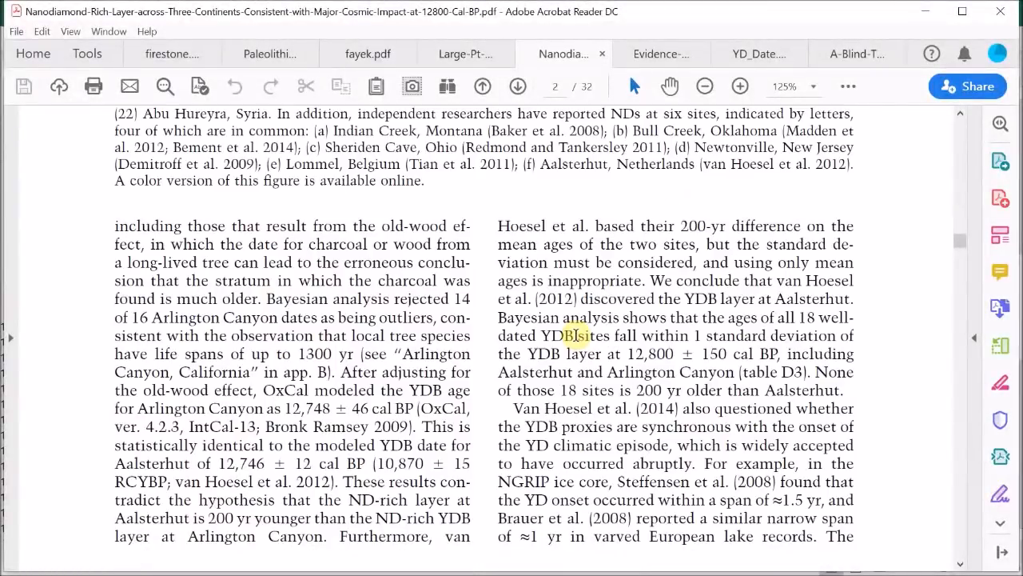
scroll(down, 3)
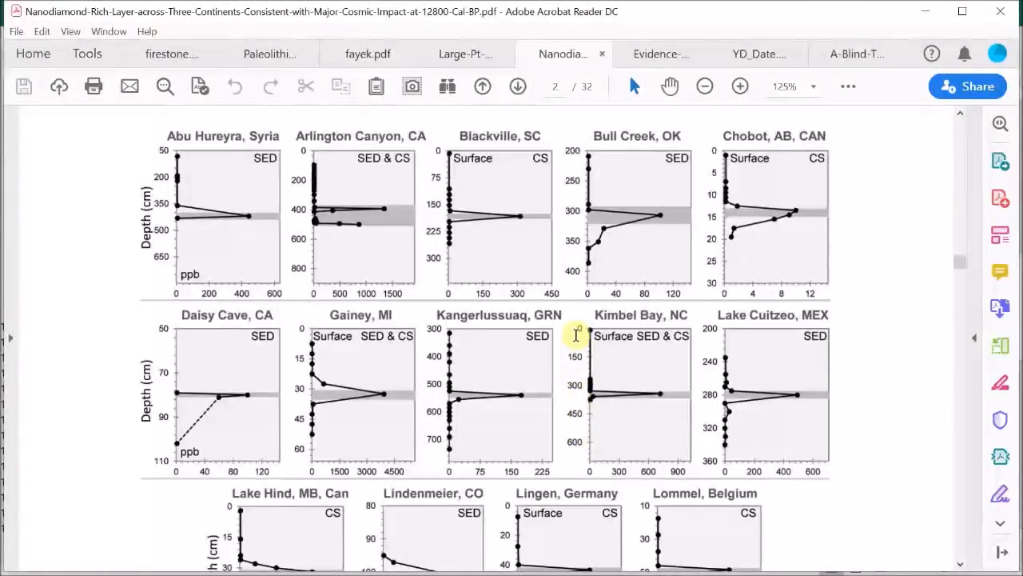